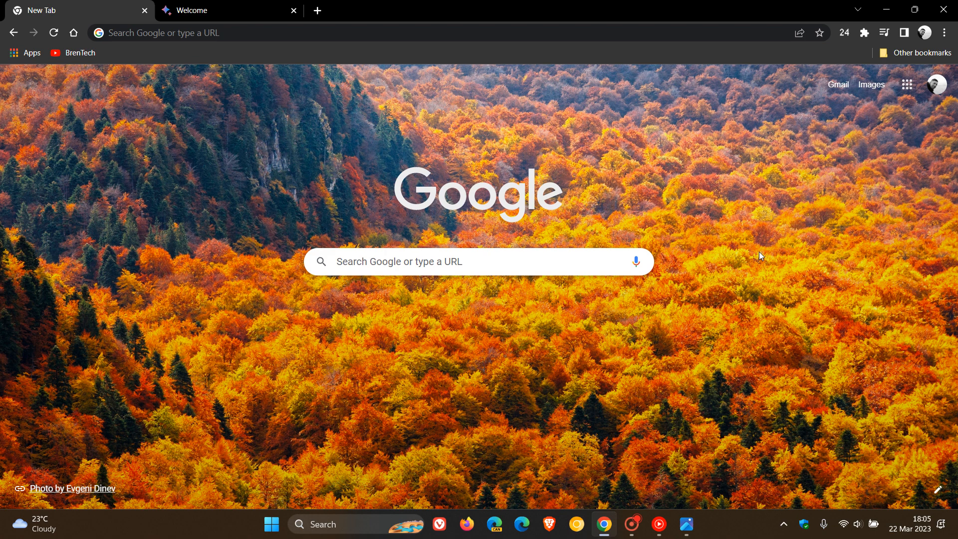
Bring up the Bard welcome page from the second Chrome tab
{"action": "left_click", "coordinate": [229, 10]}
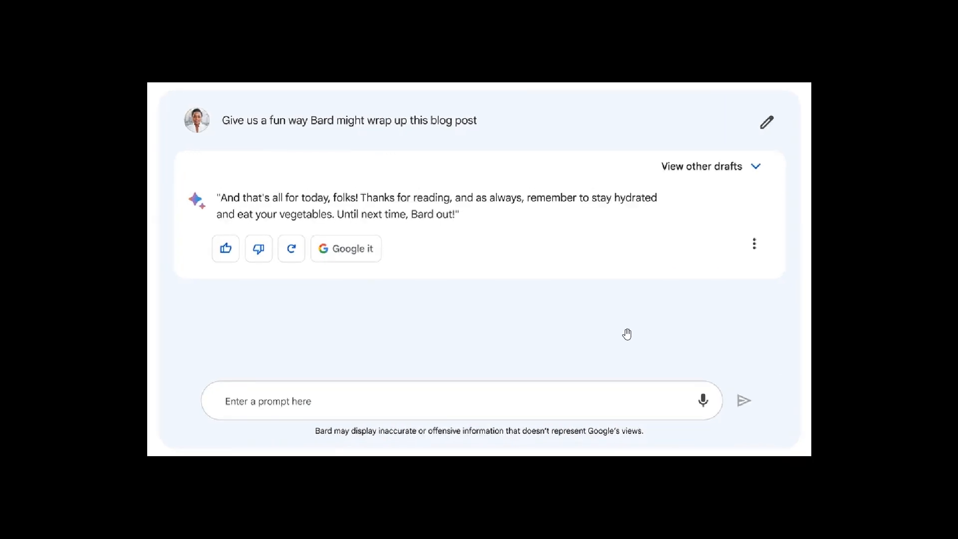
{"action": "mouse_move", "coordinate": [686, 322]}
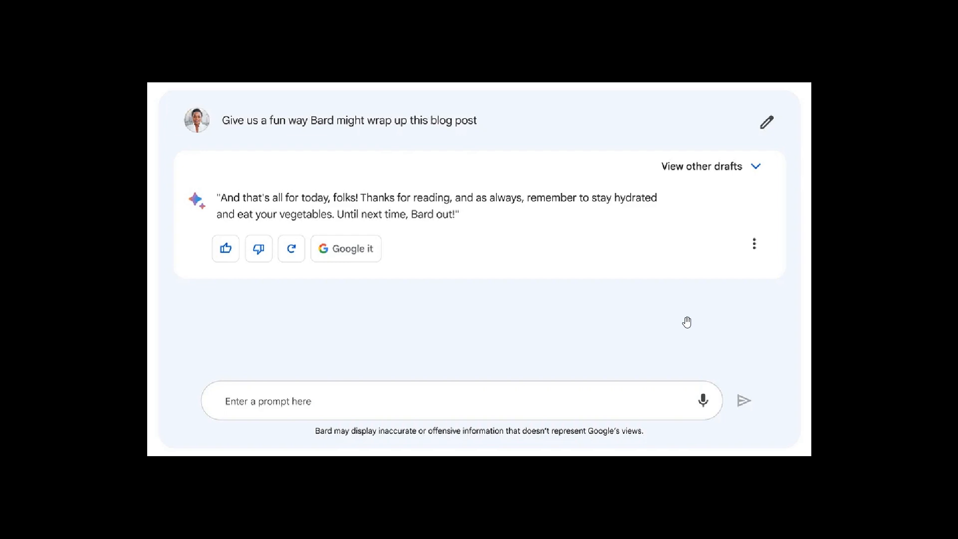
{"action": "mouse_move", "coordinate": [648, 318]}
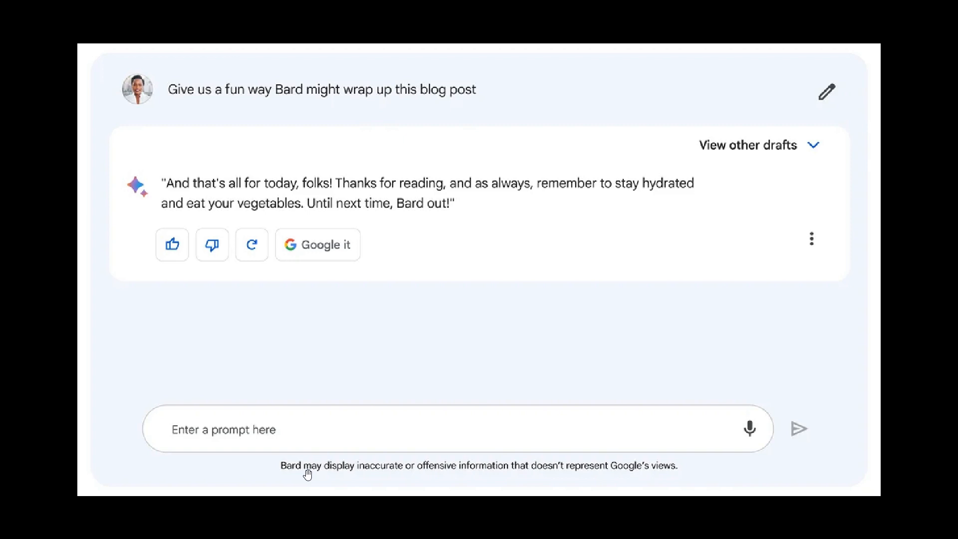
{"action": "mouse_move", "coordinate": [380, 481]}
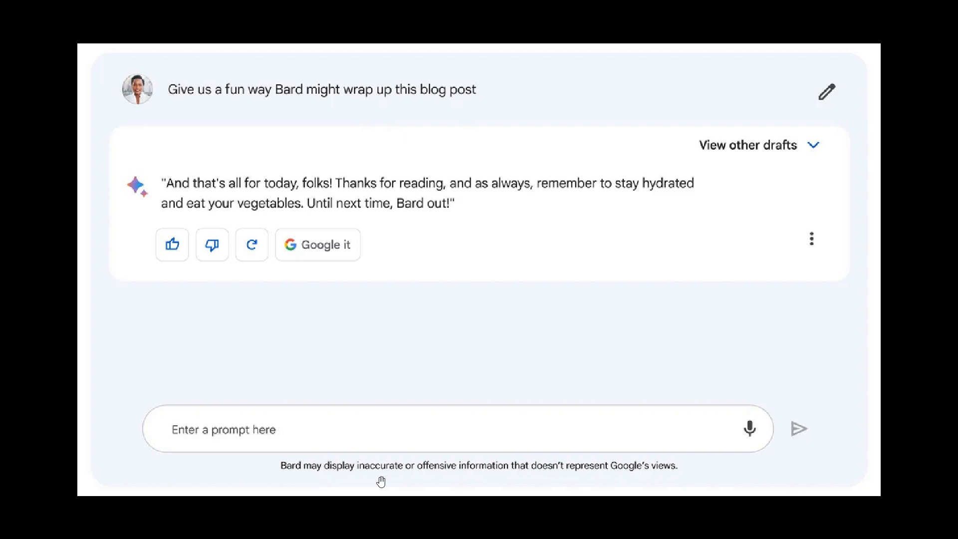
{"action": "mouse_move", "coordinate": [551, 483]}
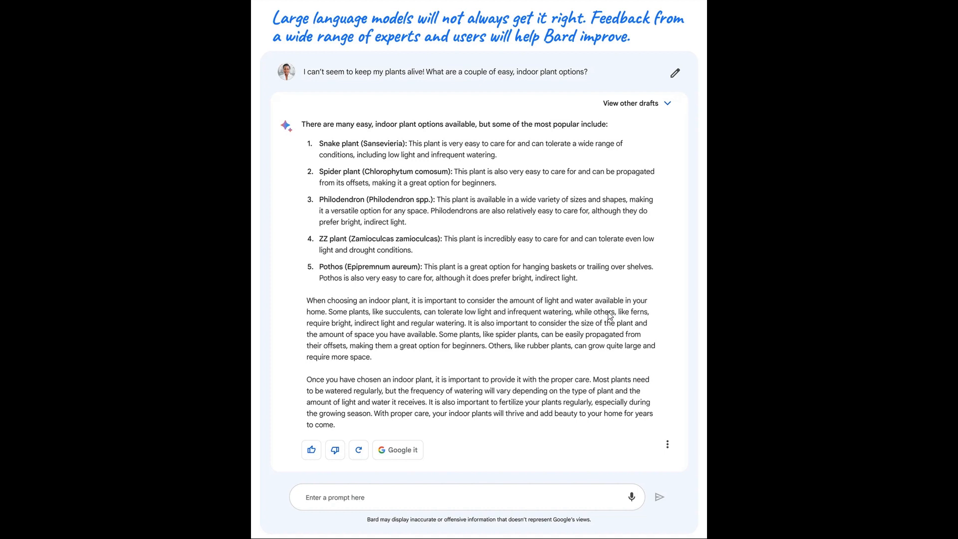
{"action": "mouse_move", "coordinate": [710, 308]}
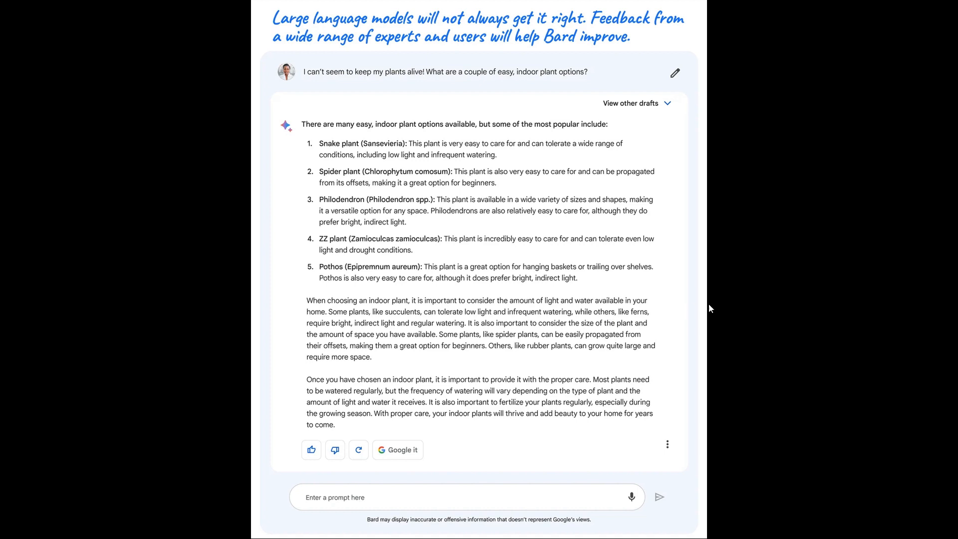
{"action": "mouse_move", "coordinate": [818, 287]}
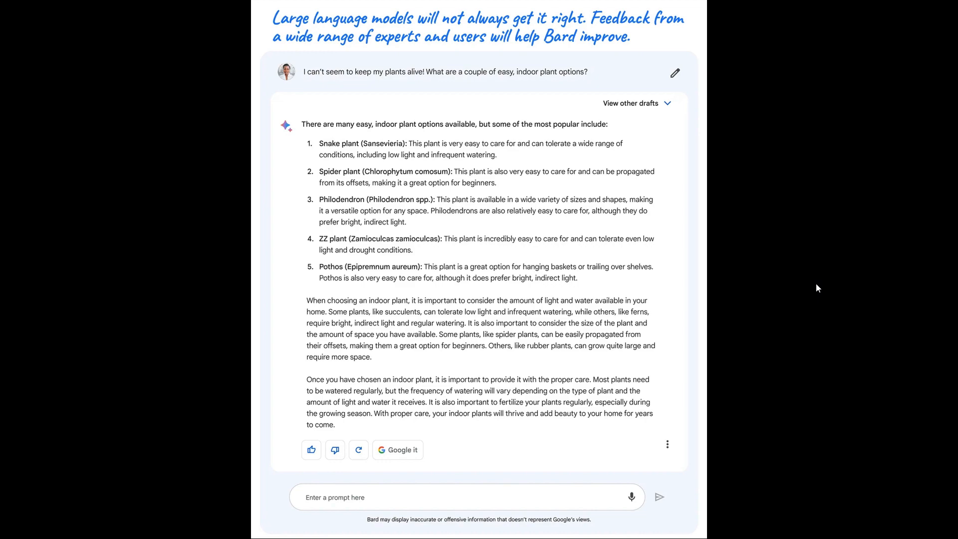
{"action": "scroll", "scroll_direction": "down", "scroll_amount": 3}
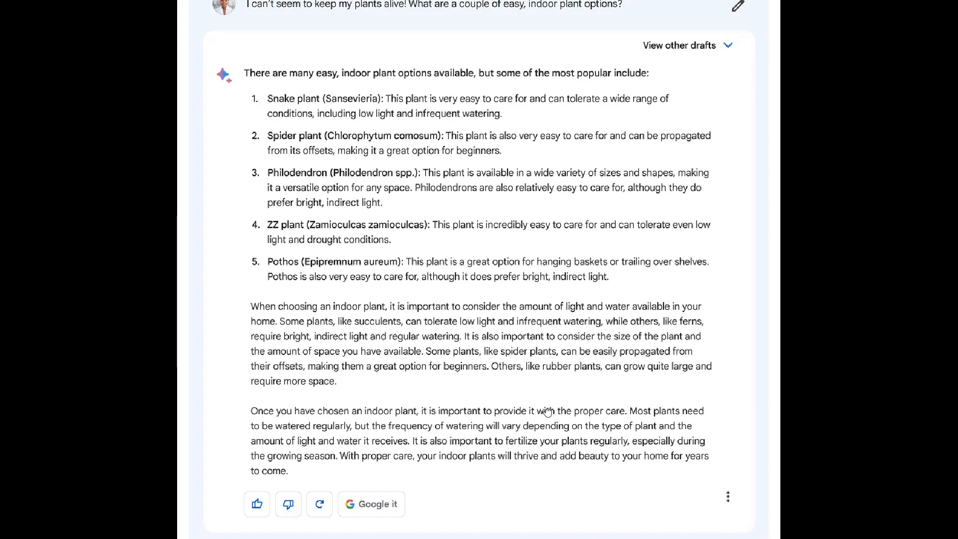
{"action": "scroll", "scroll_direction": "down", "scroll_amount": 3}
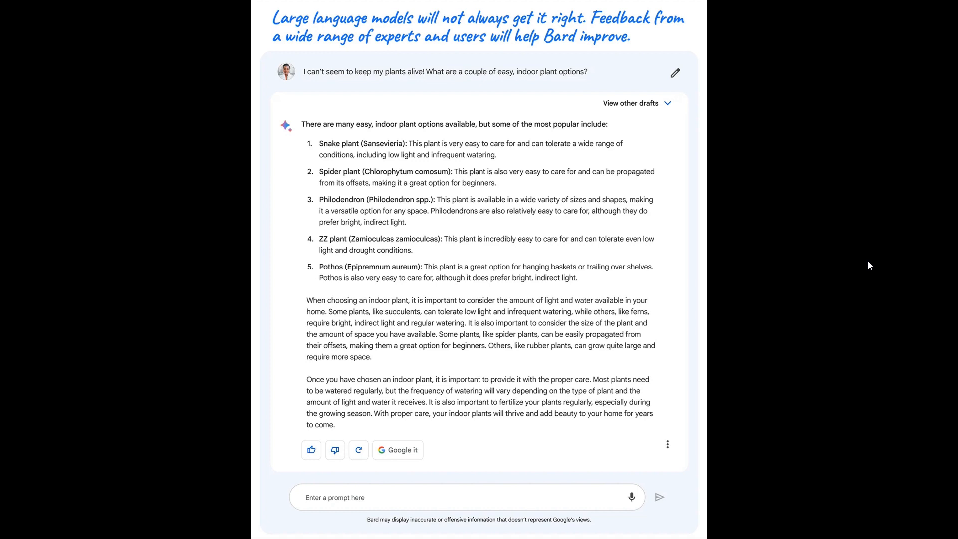
{"action": "mouse_move", "coordinate": [871, 266]}
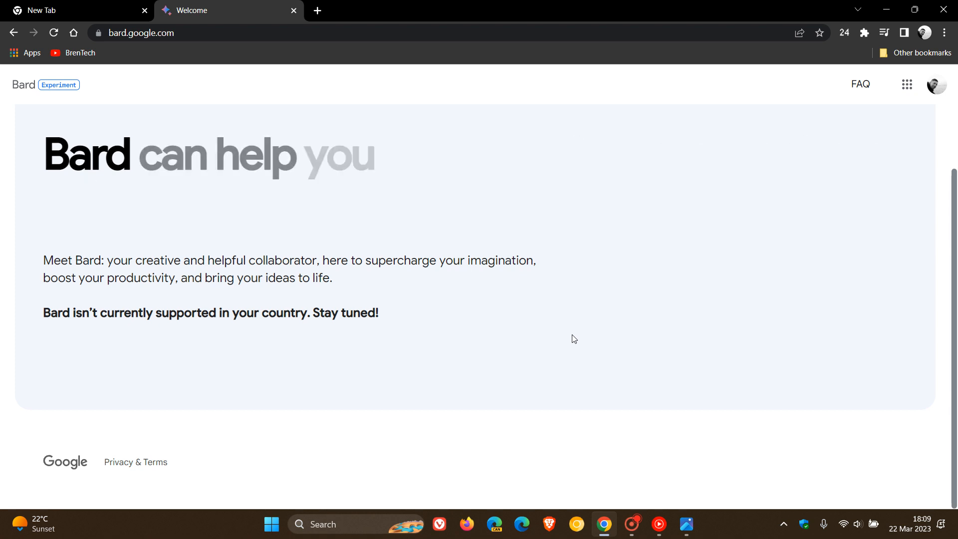
Return to the new-tab page showing the Google search box
{"action": "left_click", "coordinate": [67, 10]}
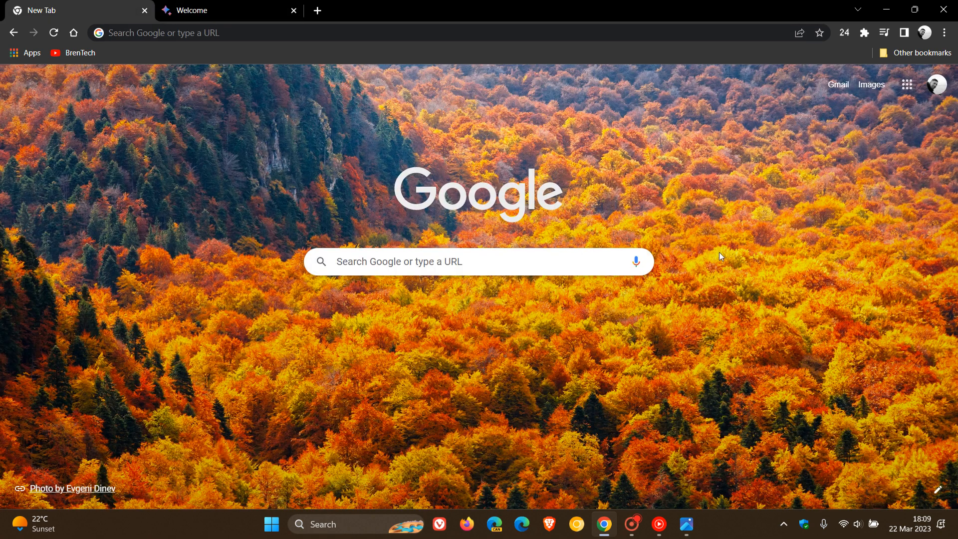
{"action": "mouse_move", "coordinate": [691, 217]}
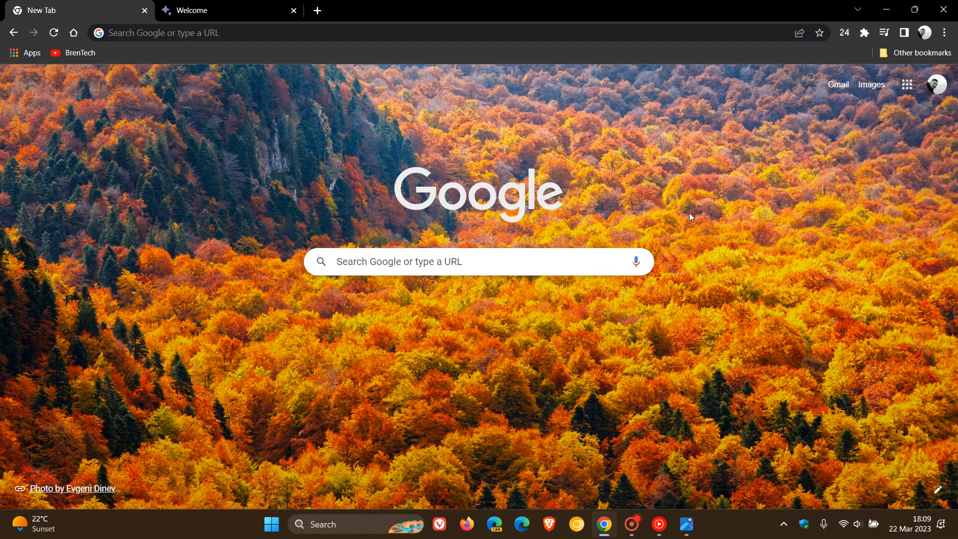
{"action": "mouse_move", "coordinate": [142, 227]}
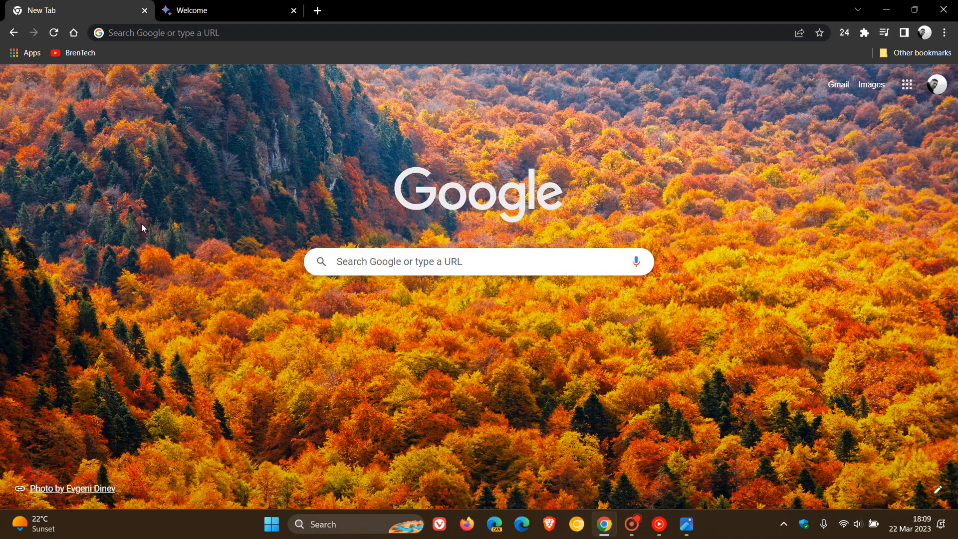
{"action": "mouse_move", "coordinate": [721, 289]}
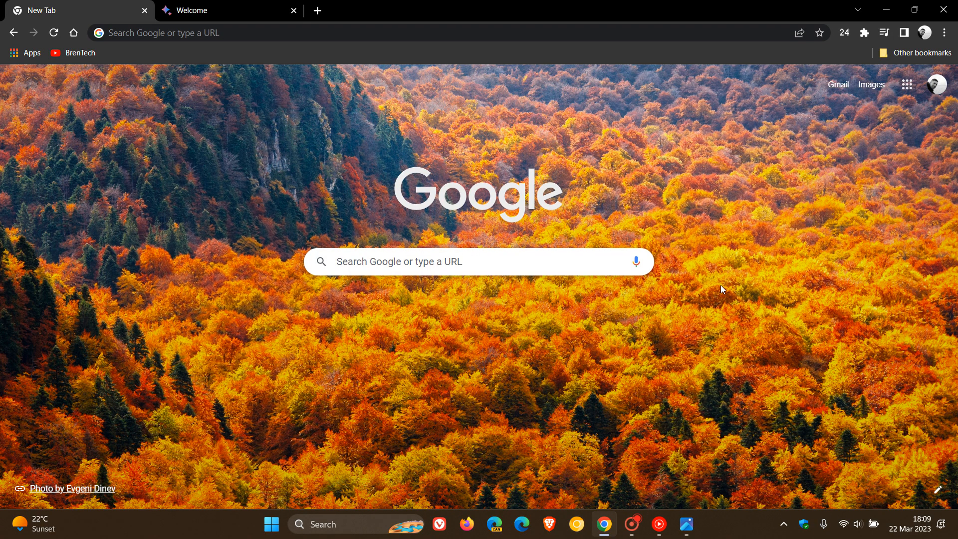